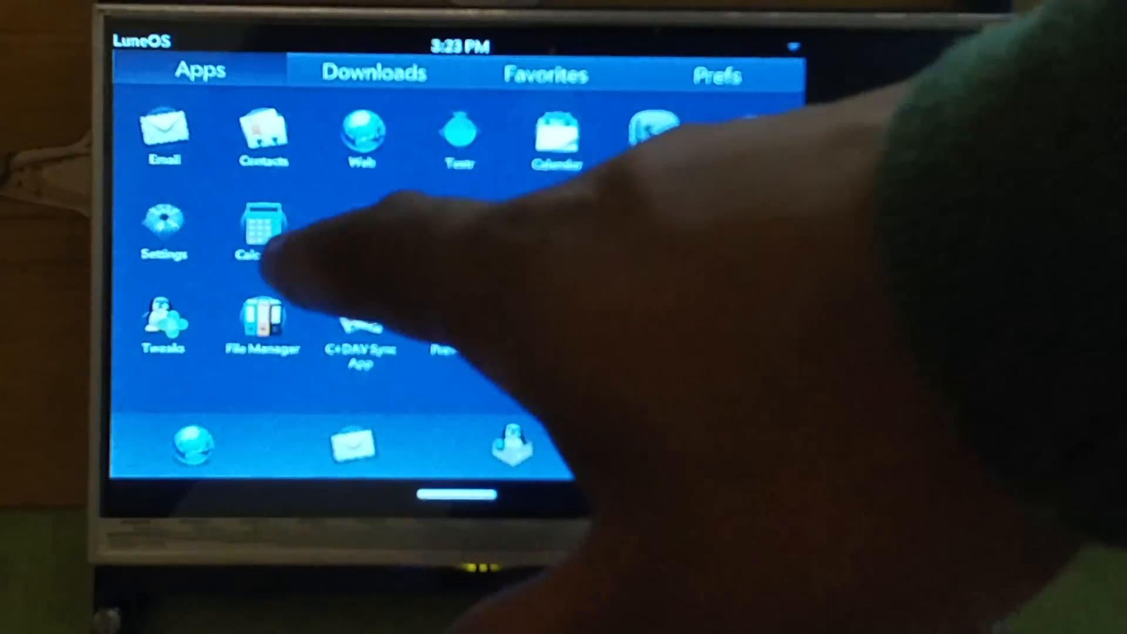
Launch Calculator, then open the Web browser with the address keyboard up.
left_click(263, 226)
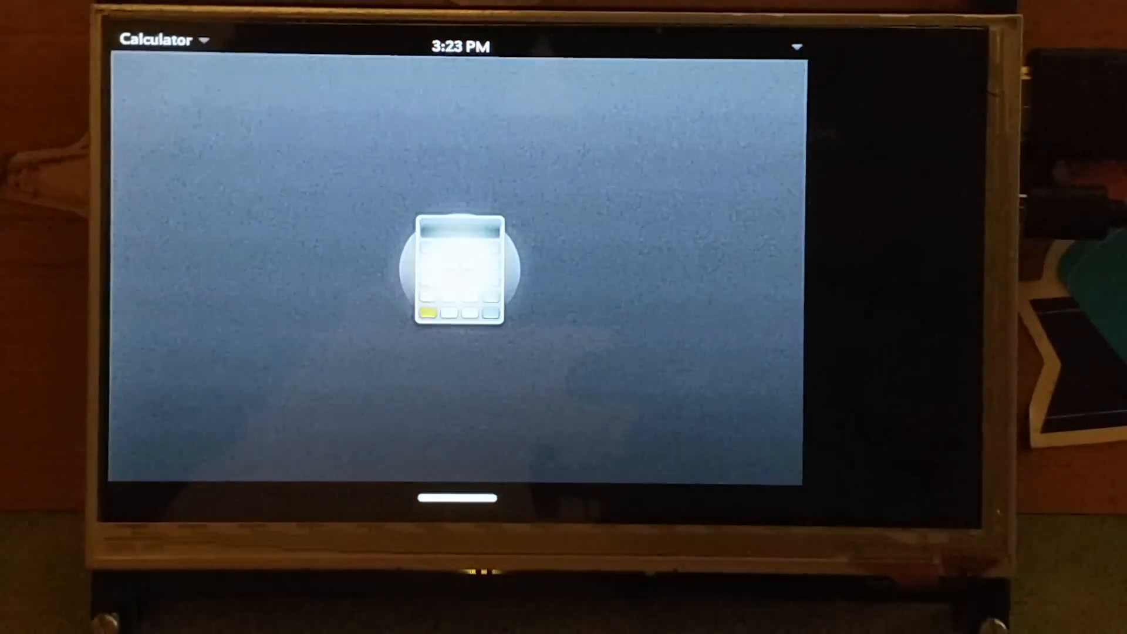
left_click(459, 275)
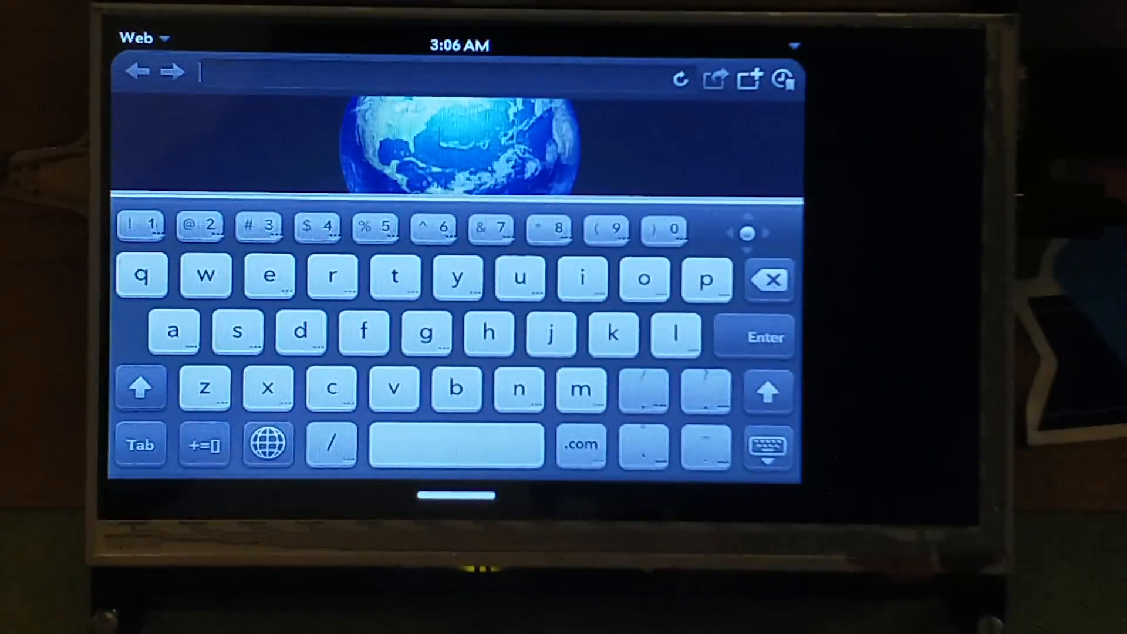
Enter 'google' in the Web address bar to load google.com.
left_click(425, 332)
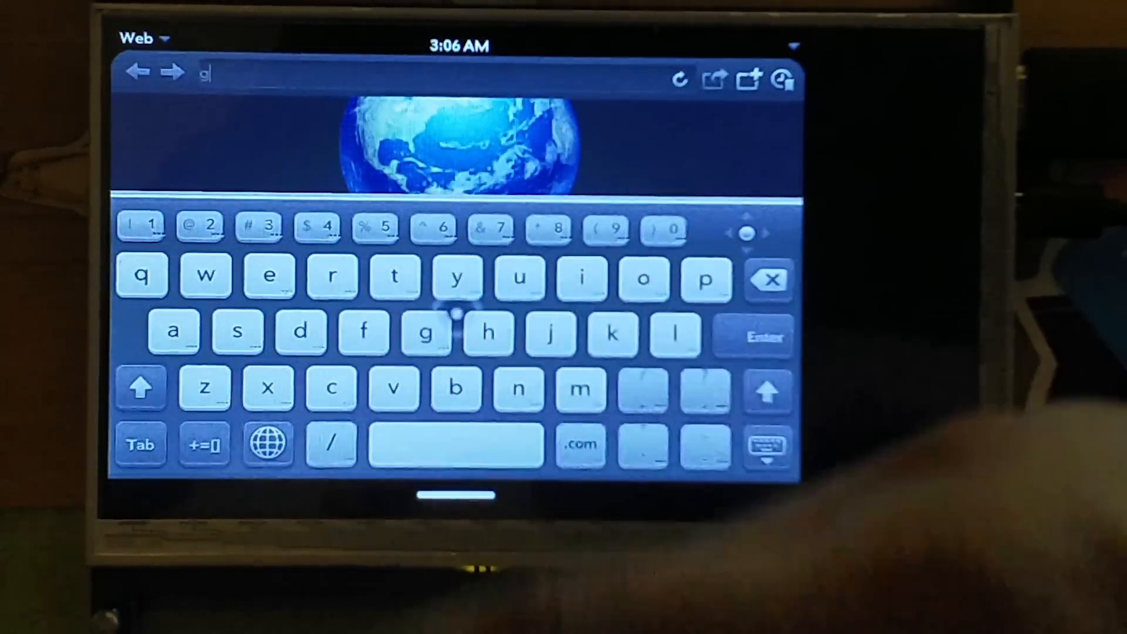
left_click(705, 278)
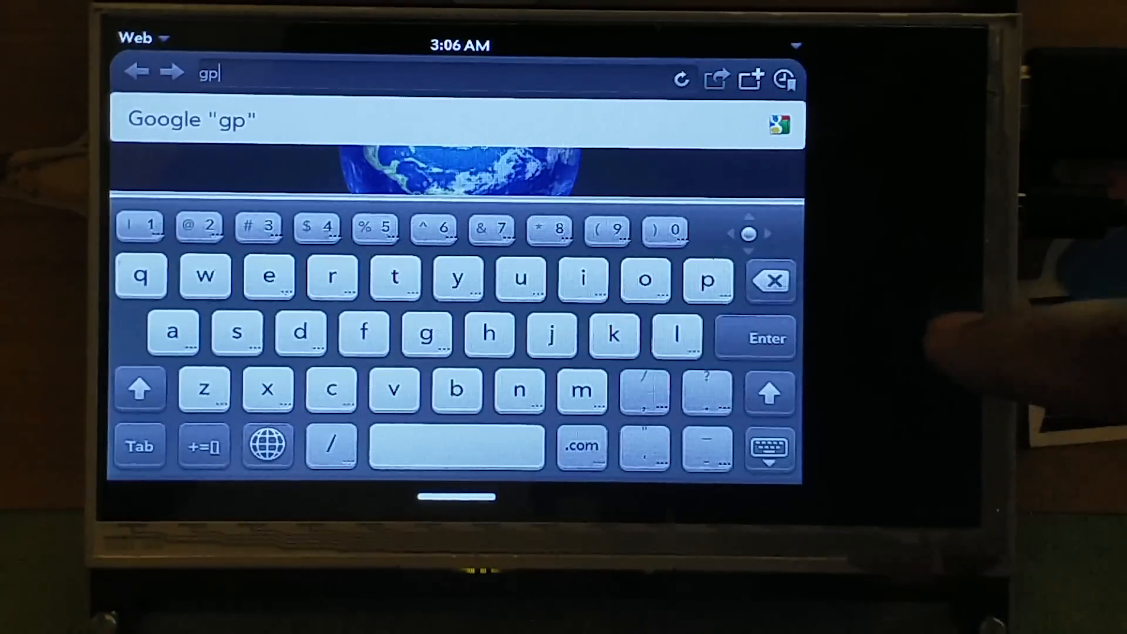
left_click(771, 282)
type("oogl")
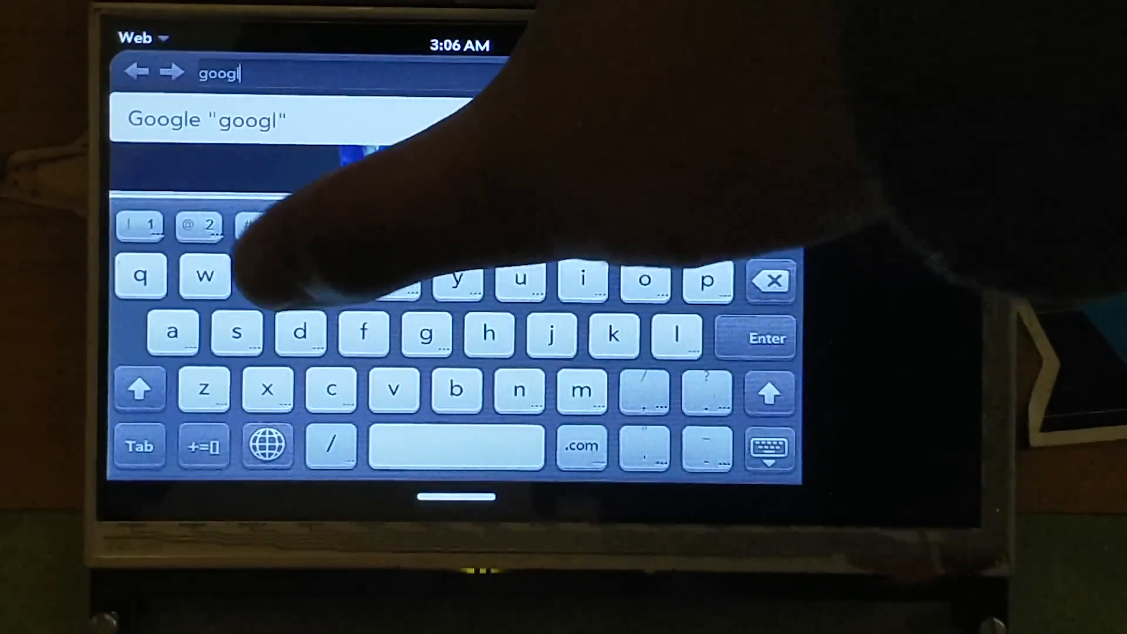
type("e.com")
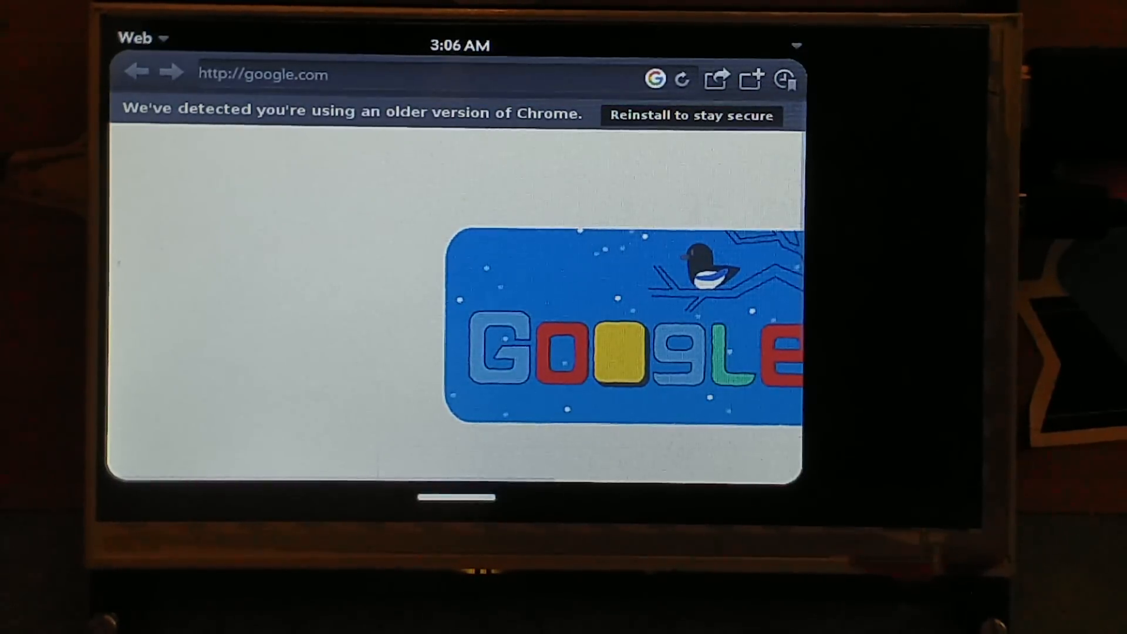
Shrink the Google browser window into card view on the home screen.
left_click(619, 356)
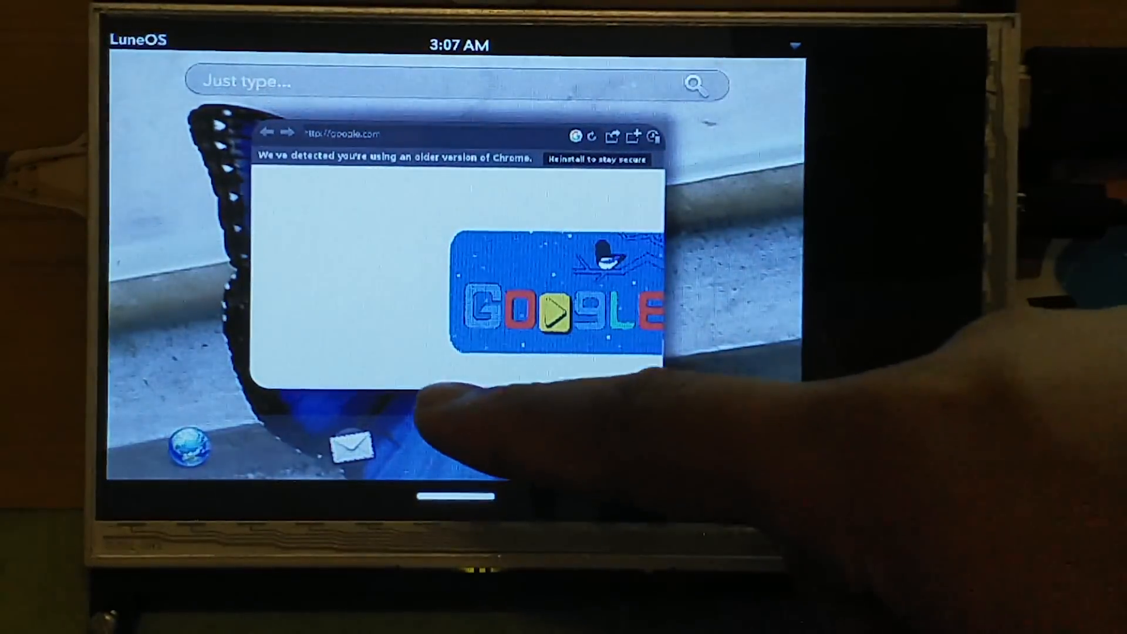
Open Preware 2 and browse Available Packages of type Application.
left_click(456, 496)
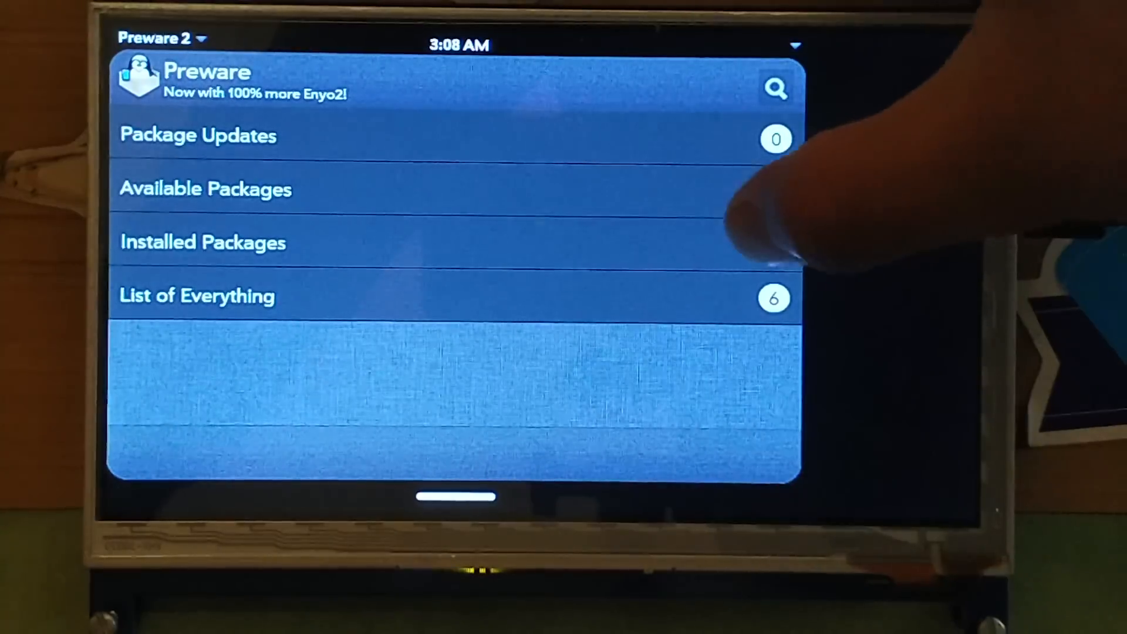
left_click(204, 188)
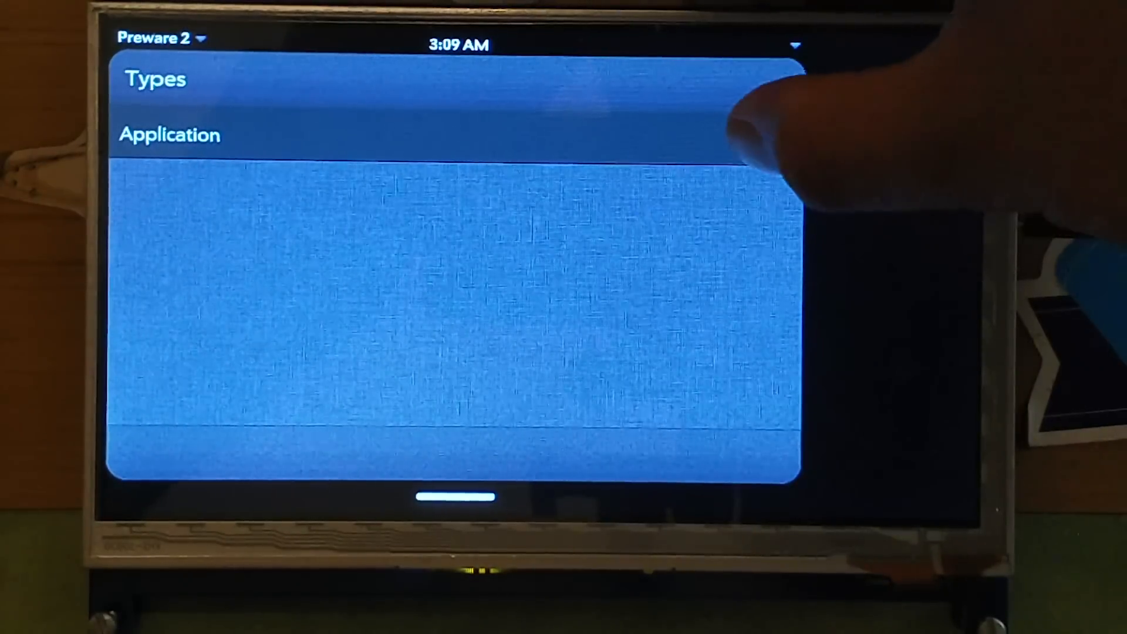
left_click(169, 134)
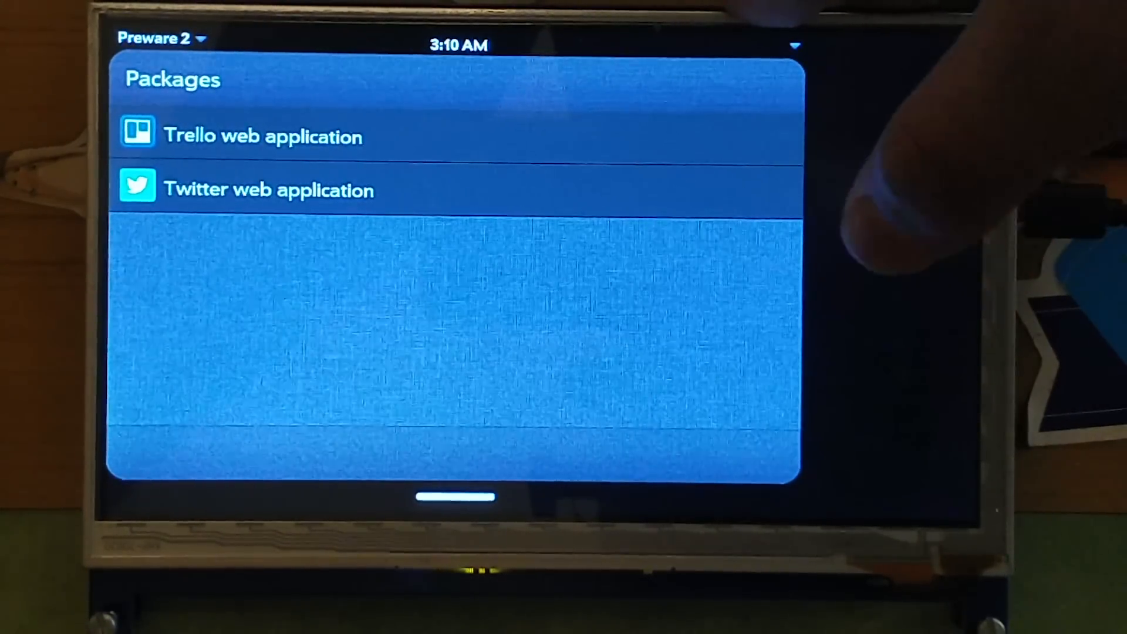
Install the Twitter web application and dismiss the 'Application installed' confirmation.
left_click(607, 186)
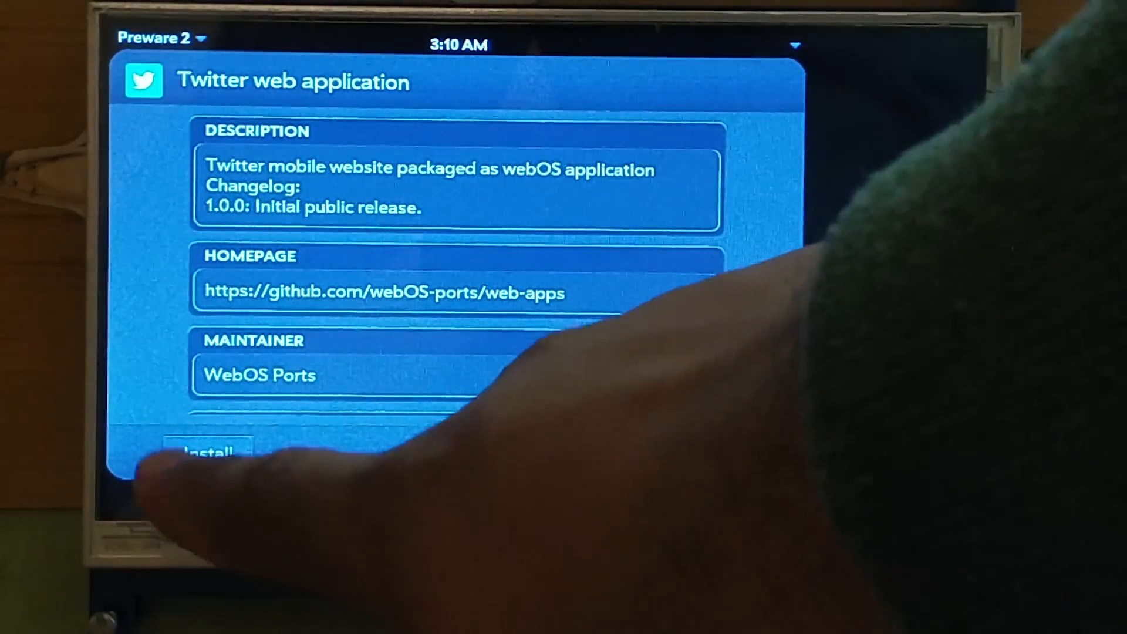
left_click(207, 452)
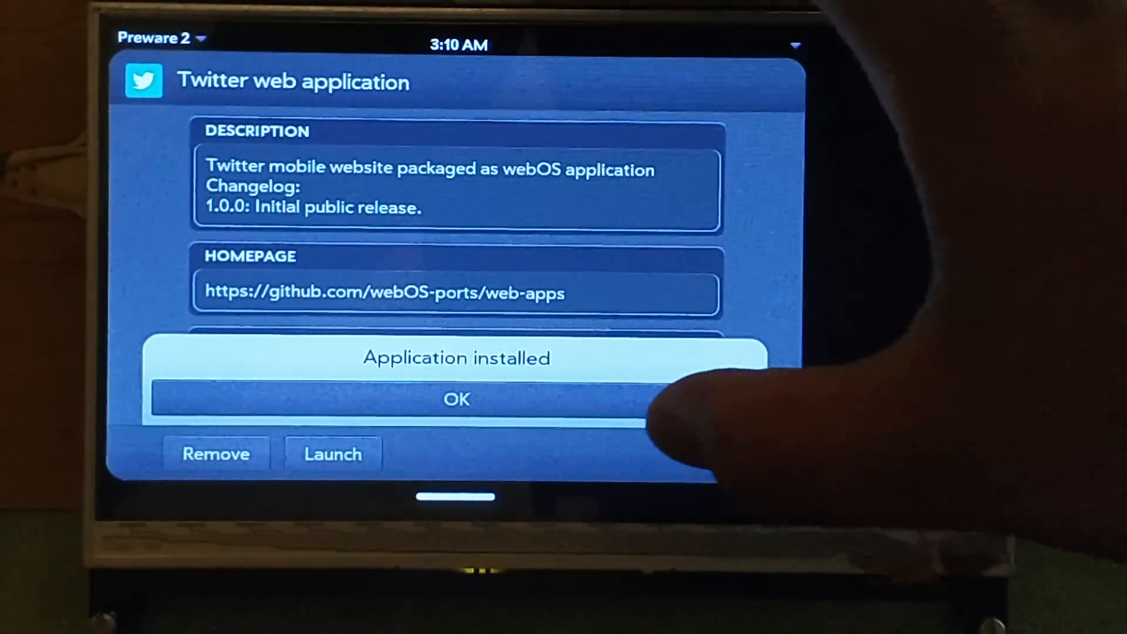
left_click(456, 399)
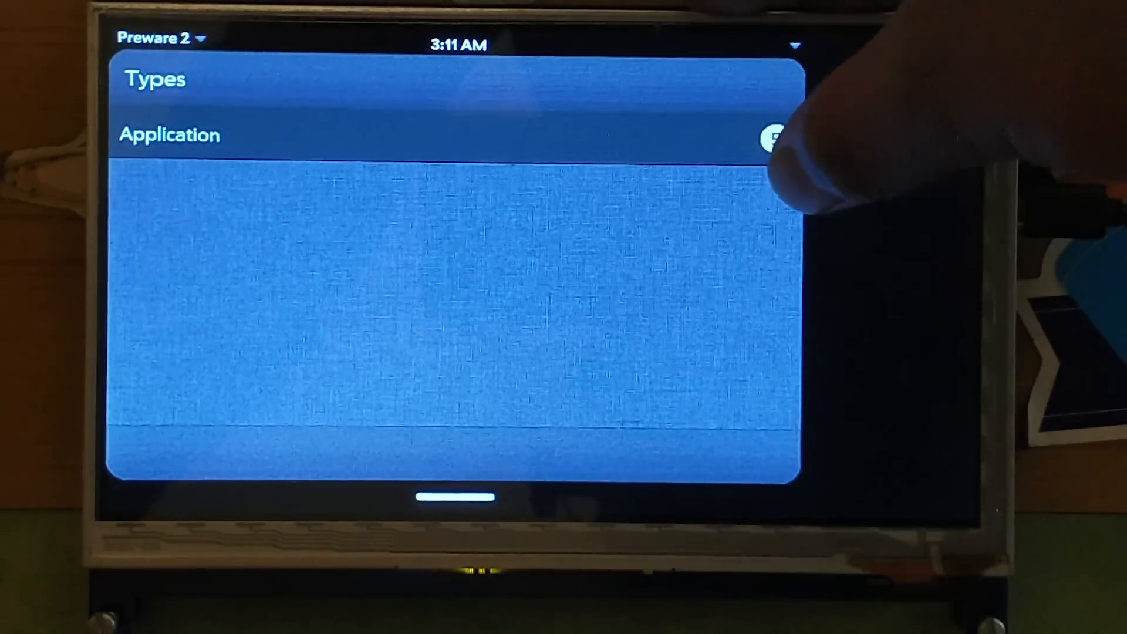
Select Application in the Types list, leading to the Apps launcher showing Twitter.
left_click(170, 135)
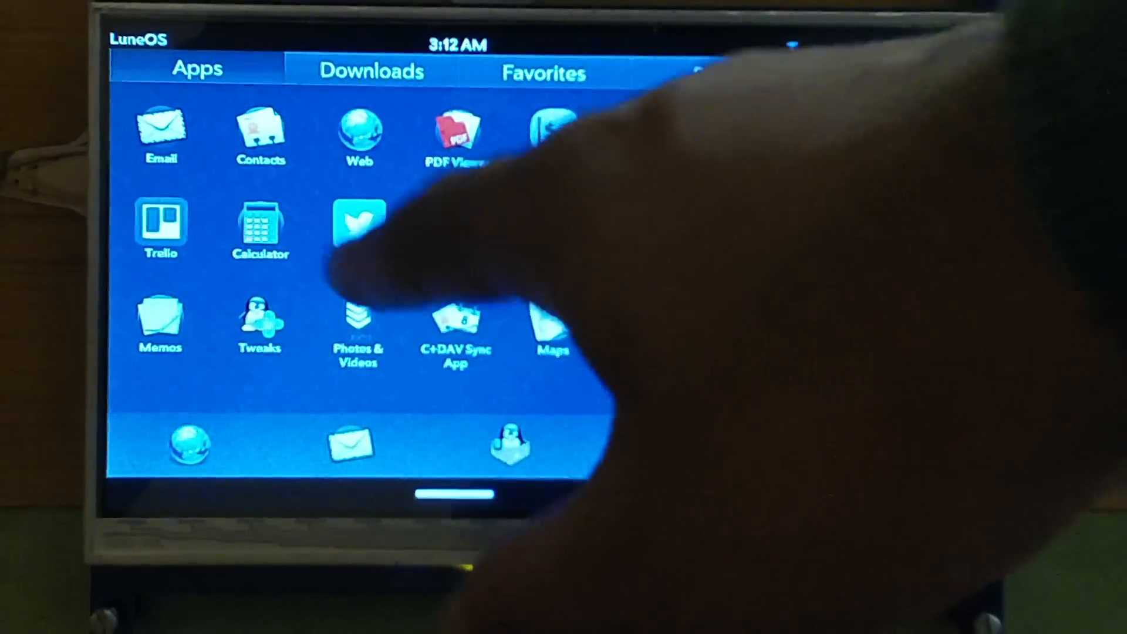
Launch Twitter and scroll through the Who to follow suggestions.
left_click(359, 223)
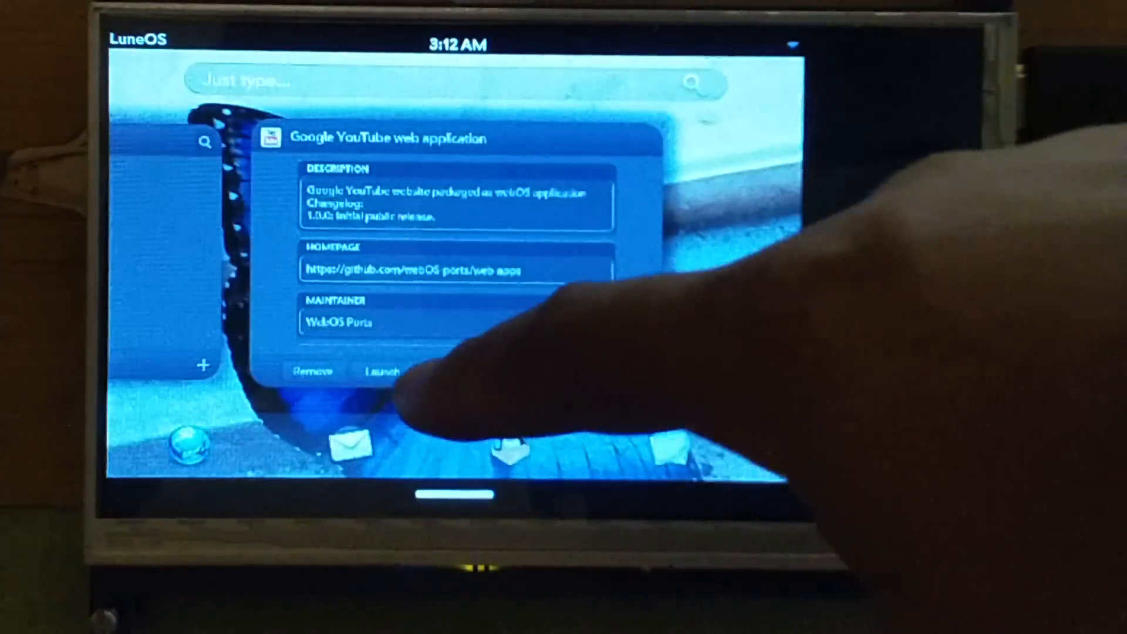
left_click(384, 372)
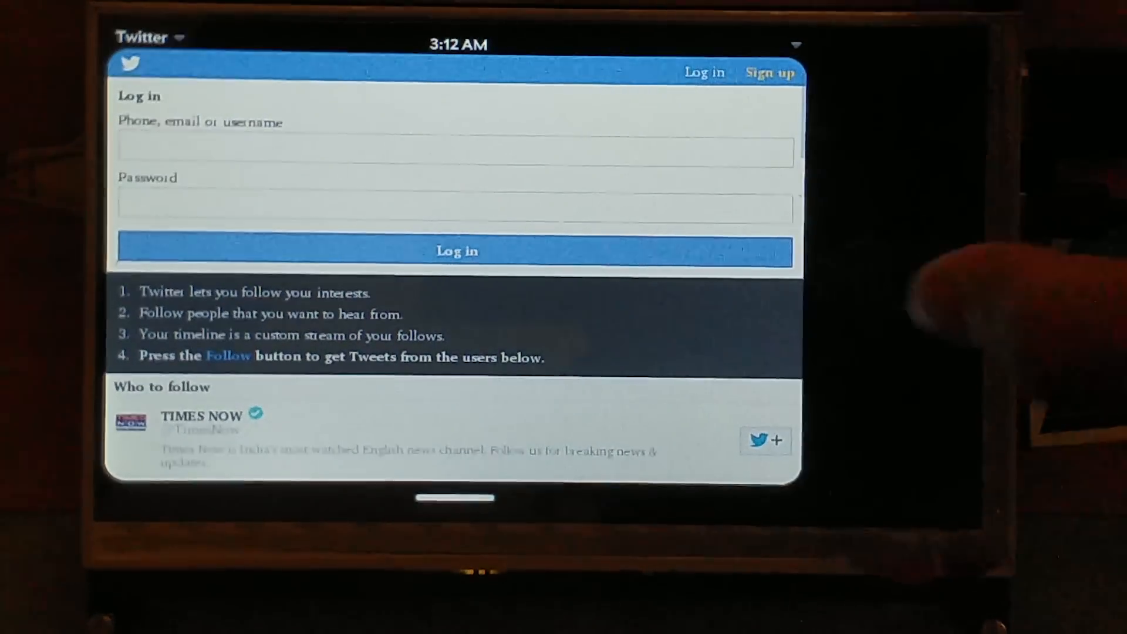
scroll("down", 3)
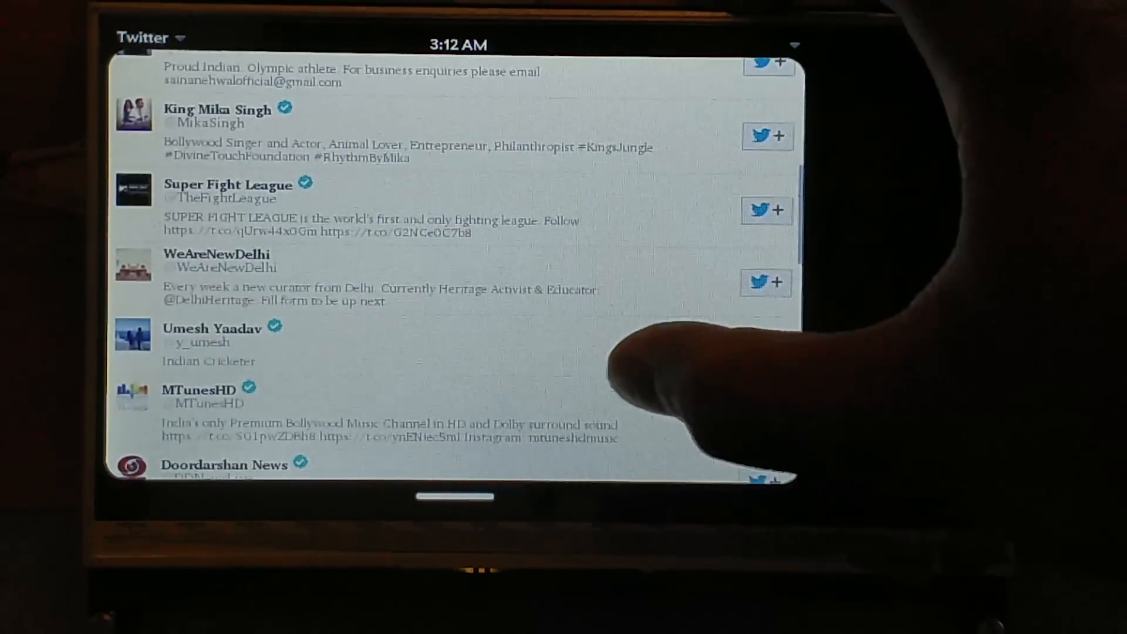
scroll("down", 3)
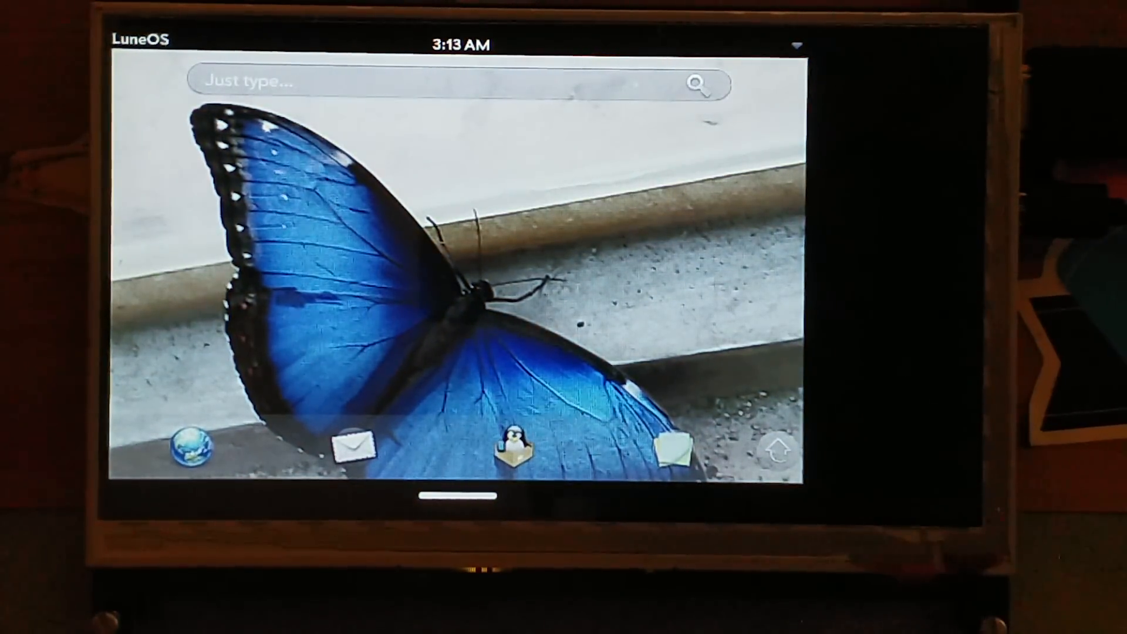
Launch the YouTube web app and search for 'geektup'.
left_click(509, 446)
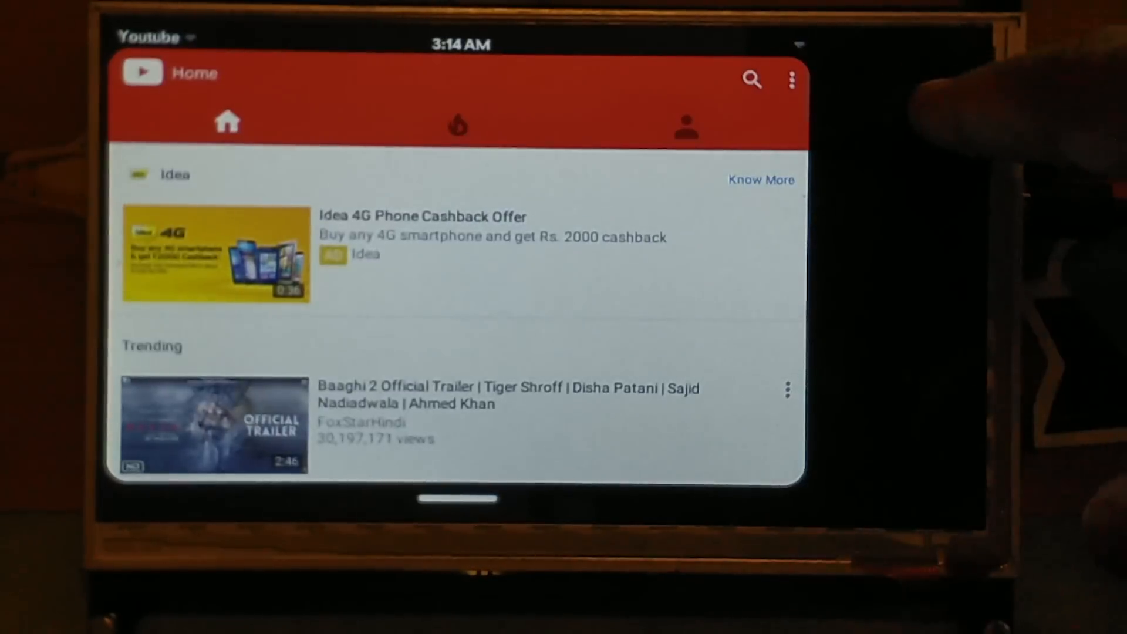
left_click(752, 80)
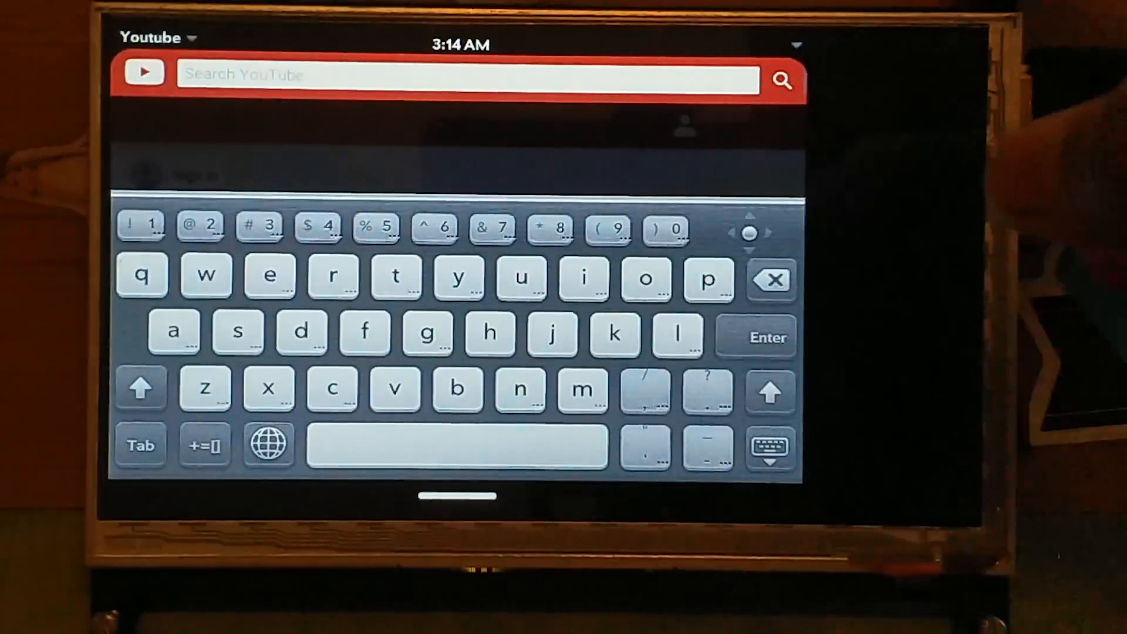
type("geektup")
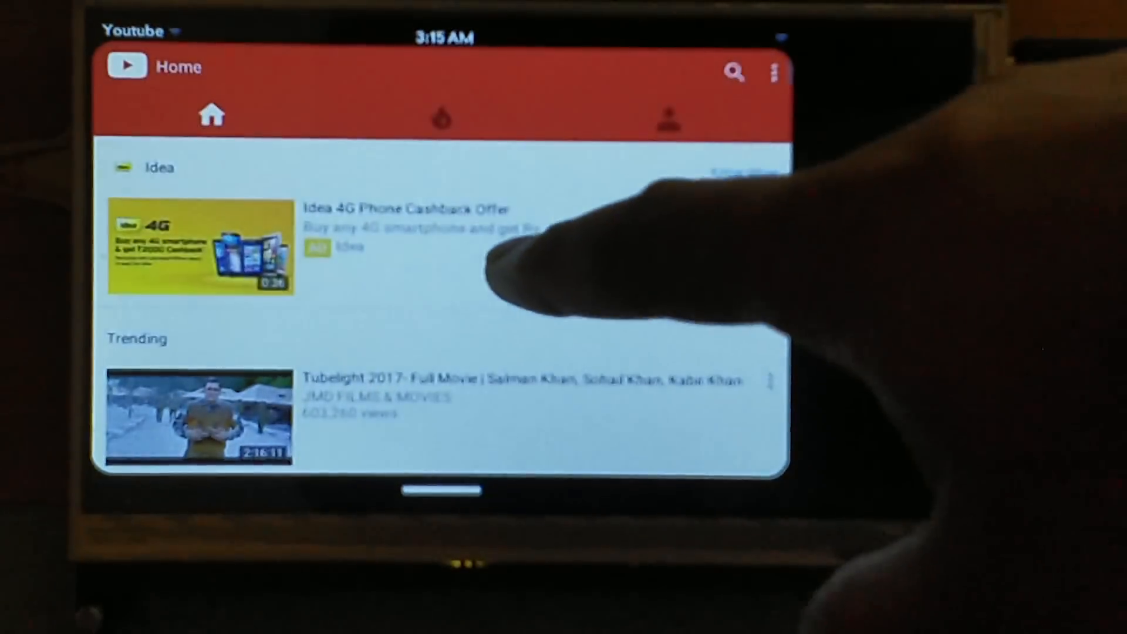
Play the Idea 4G Cashback Offer video and scroll down to its comments.
left_click(199, 251)
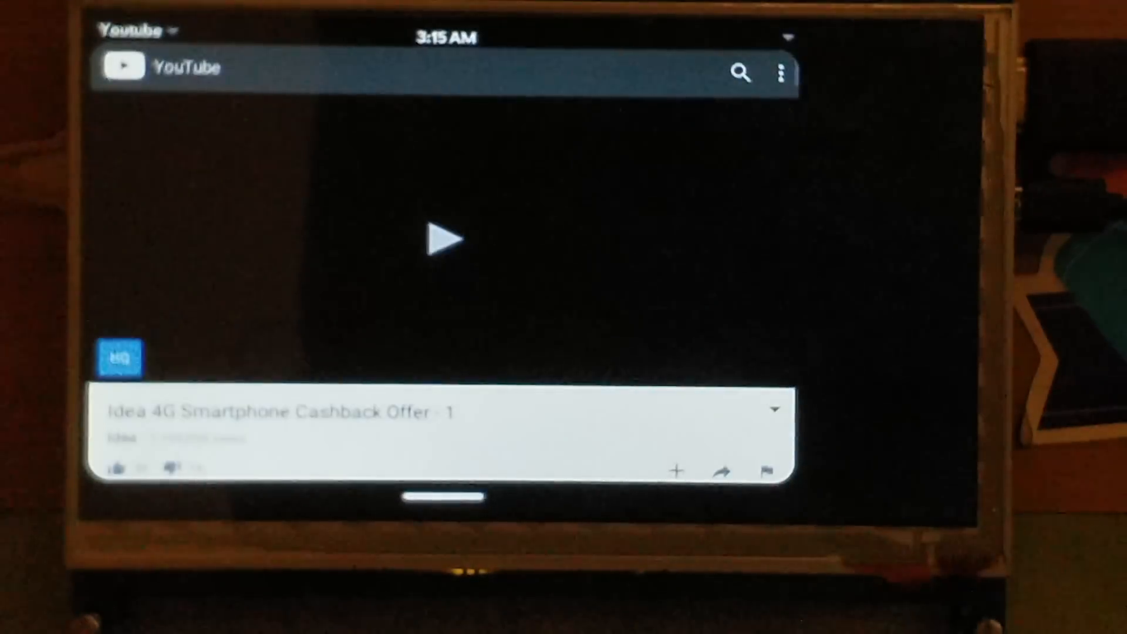
left_click(442, 239)
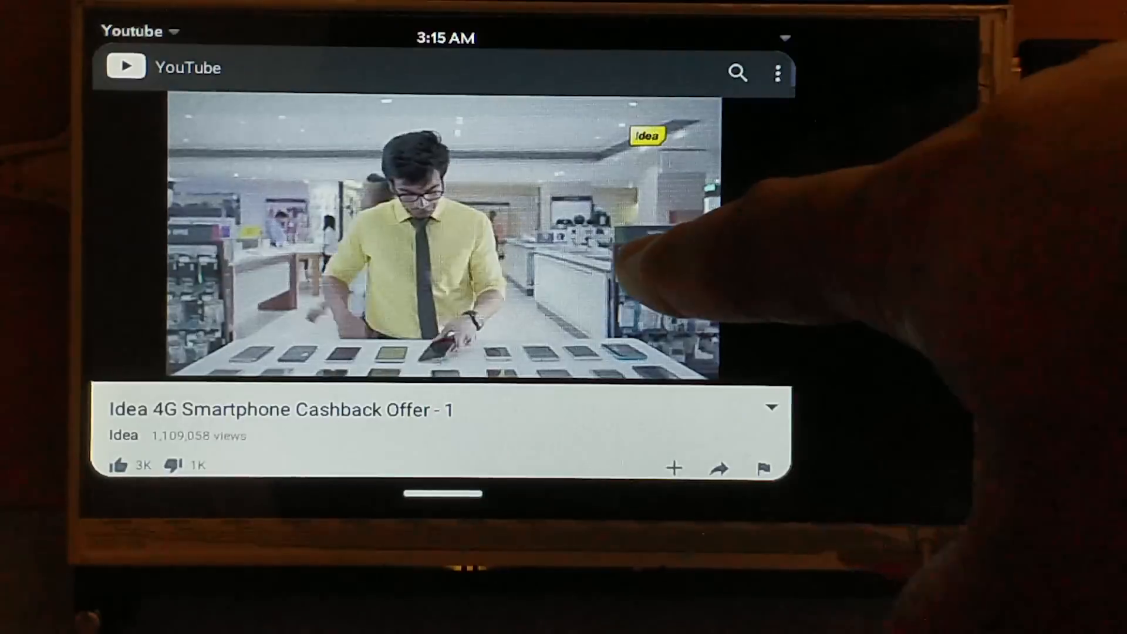
left_click(438, 230)
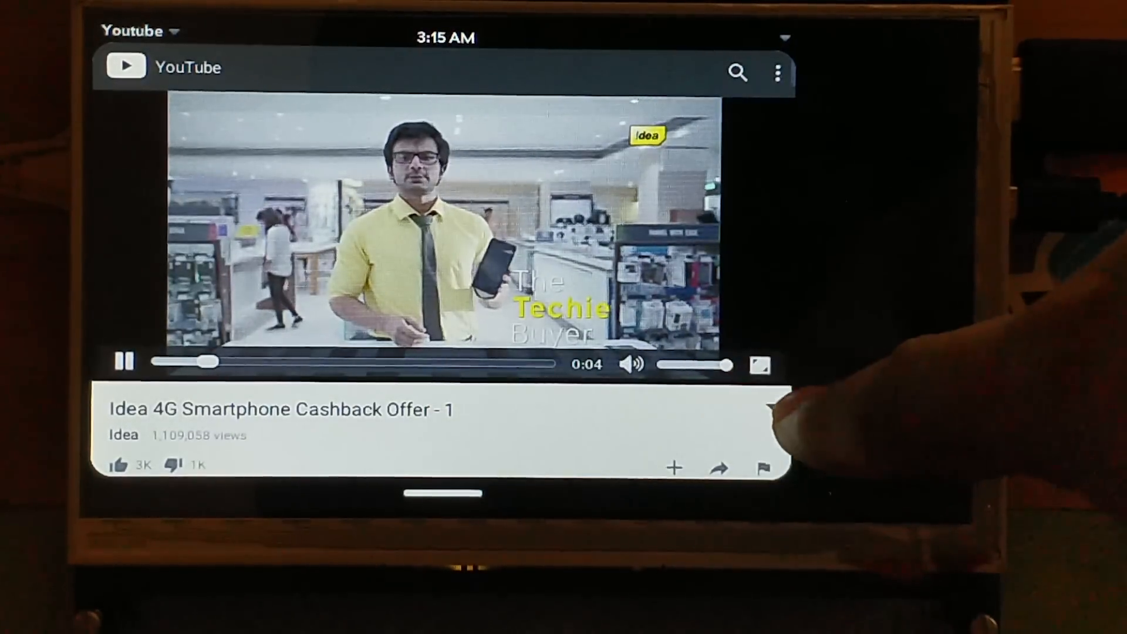
scroll("down", 3)
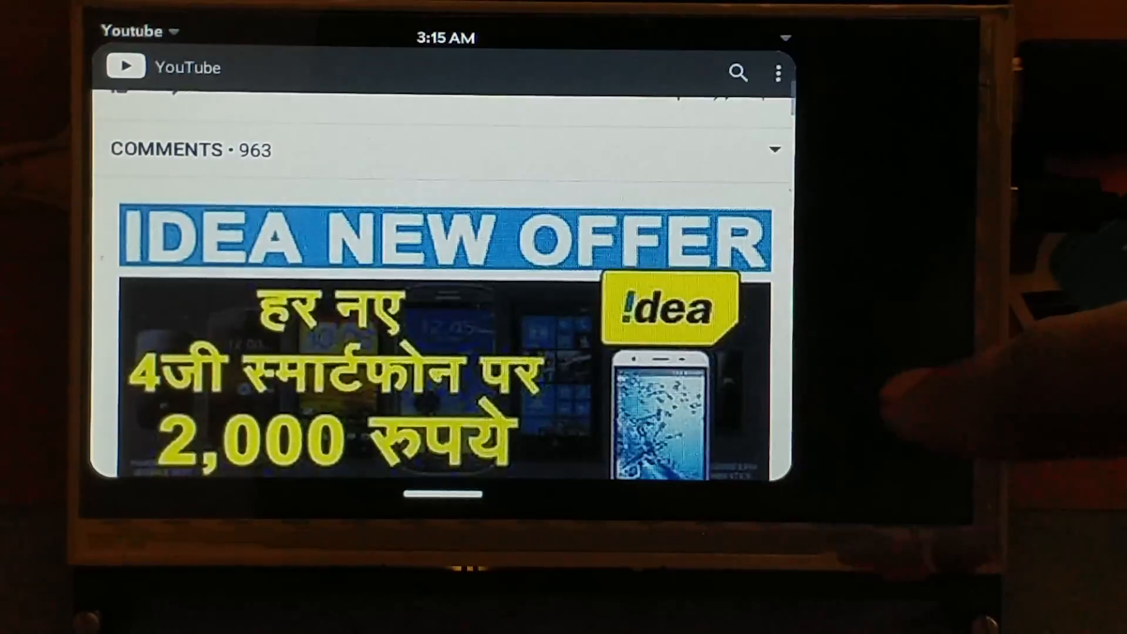